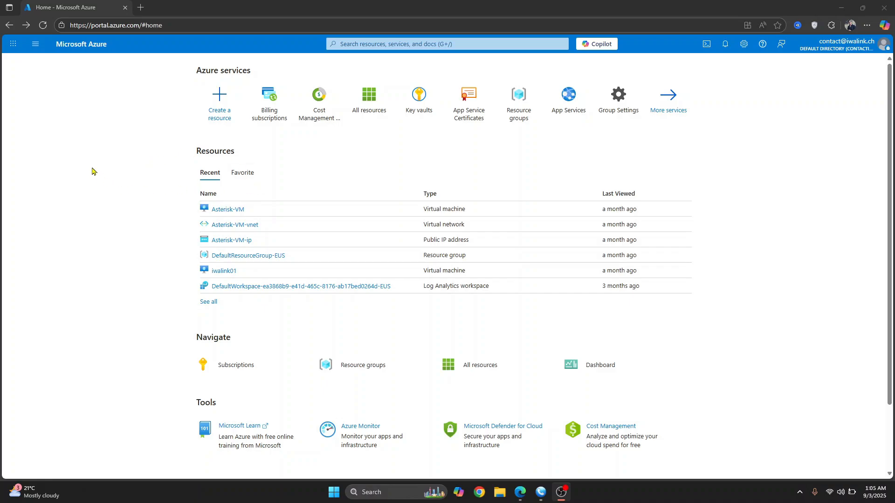
mouse_move(75, 165)
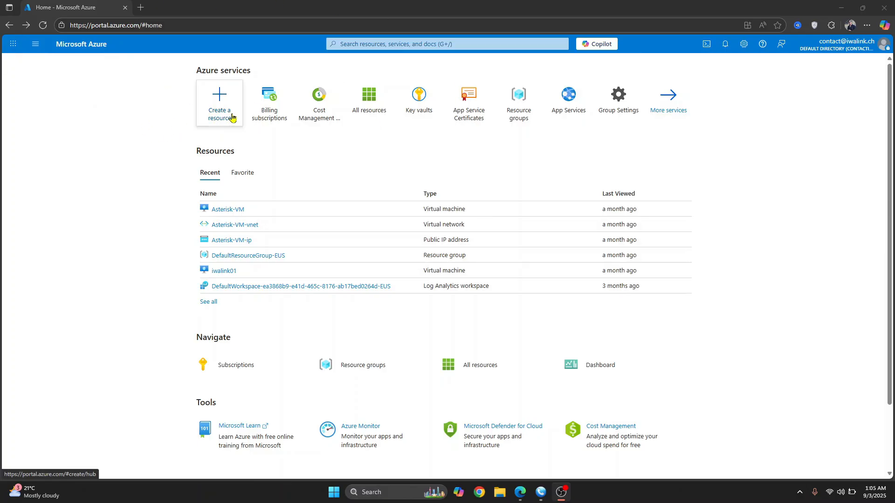
Step: From Create a resource, search the Marketplace for 'virtual machine'
click(219, 102)
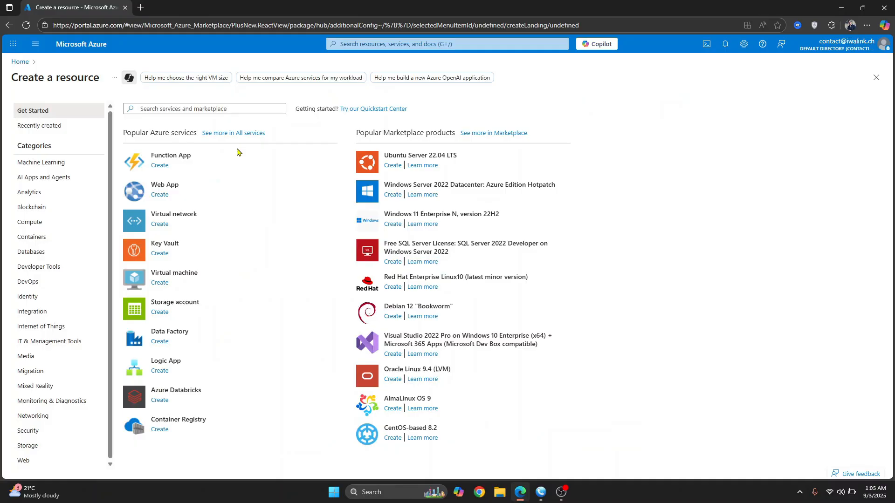
mouse_move(223, 308)
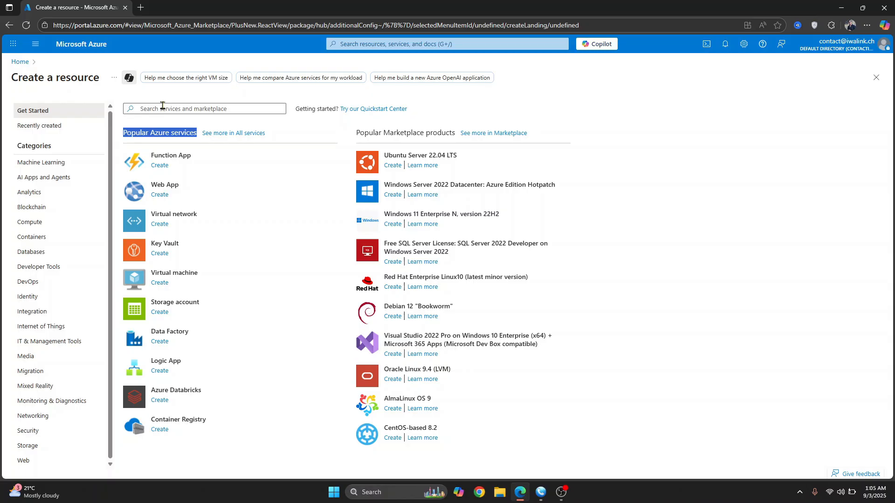
text(virtual m)
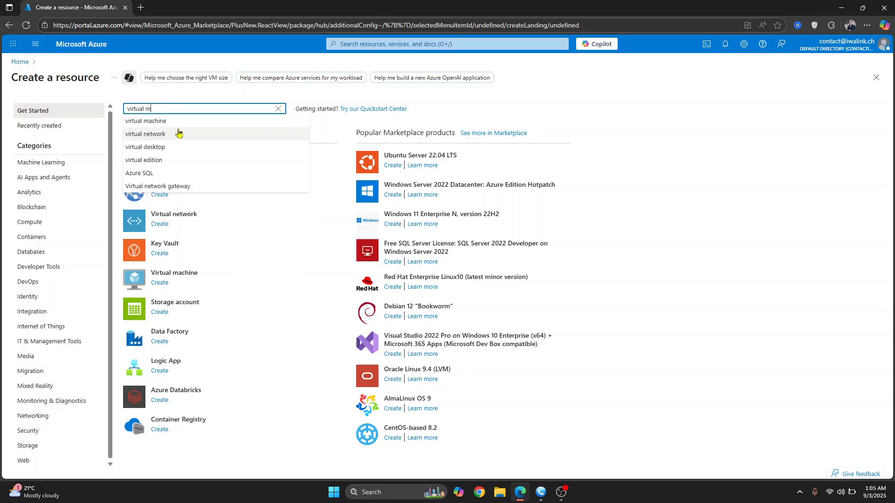
click(145, 120)
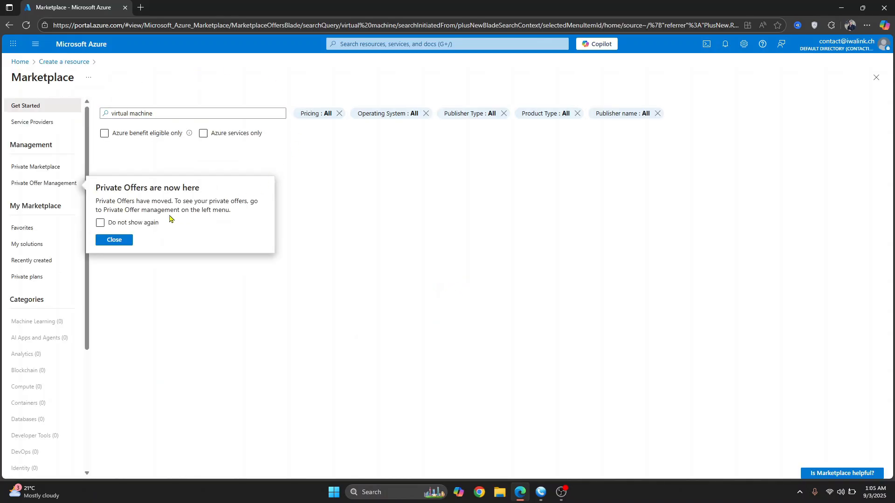
Step: Dismiss the Private Offers notice and start a Virtual machine under Azure subscription 1
click(114, 240)
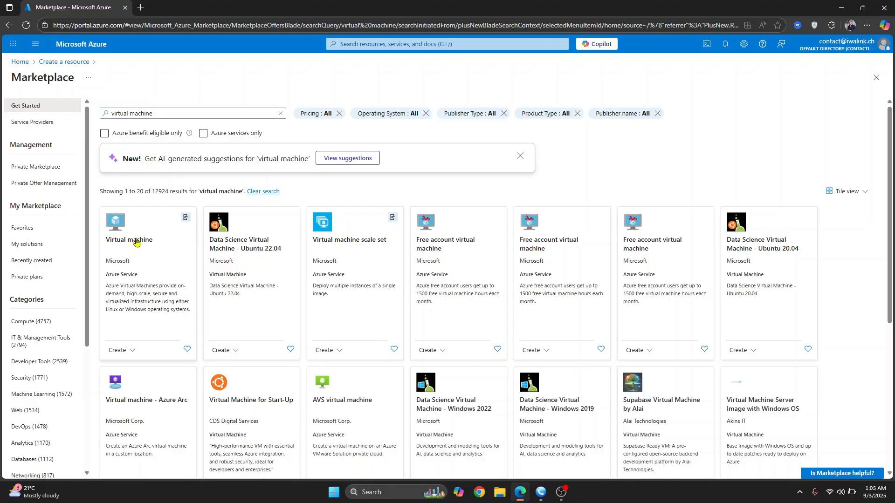
click(133, 240)
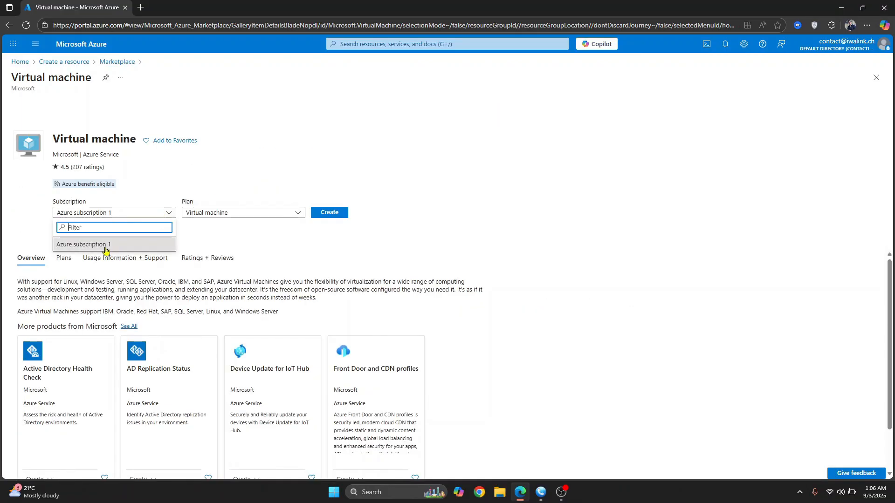
click(84, 245)
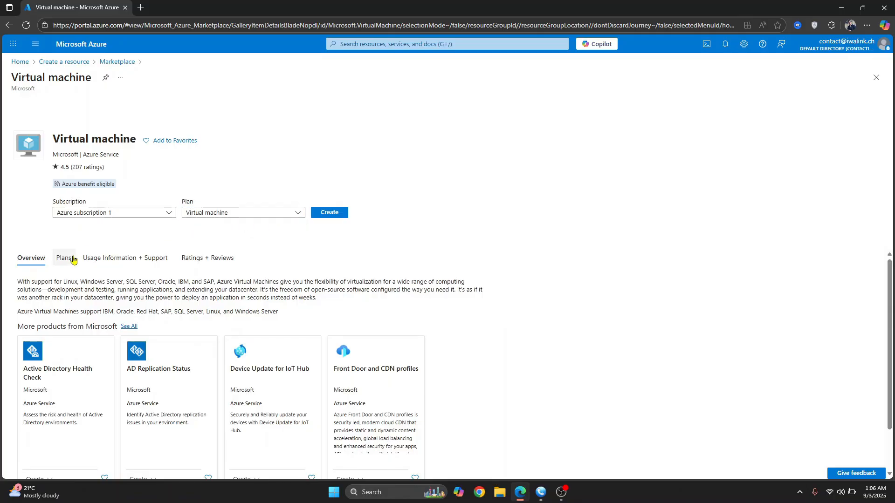
click(328, 212)
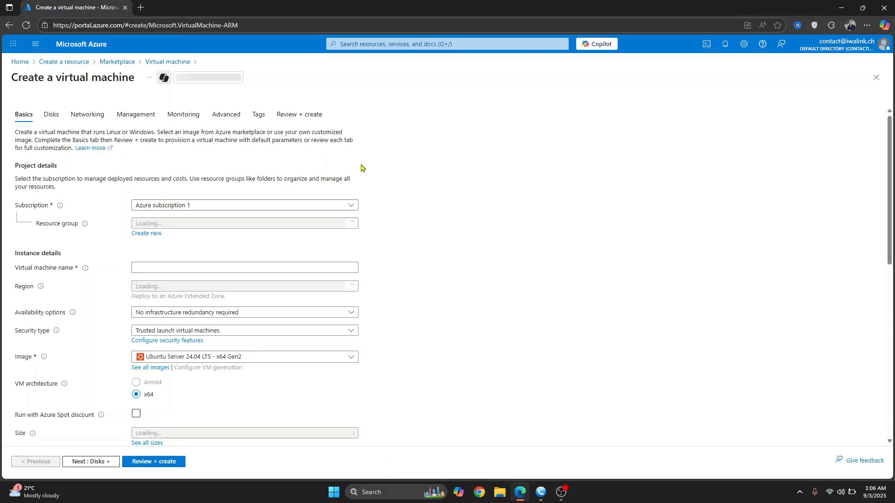
Step: Put the VM in resource group DefaultResourceGroup-EUS, region (Europe) Switzerland North
click(244, 223)
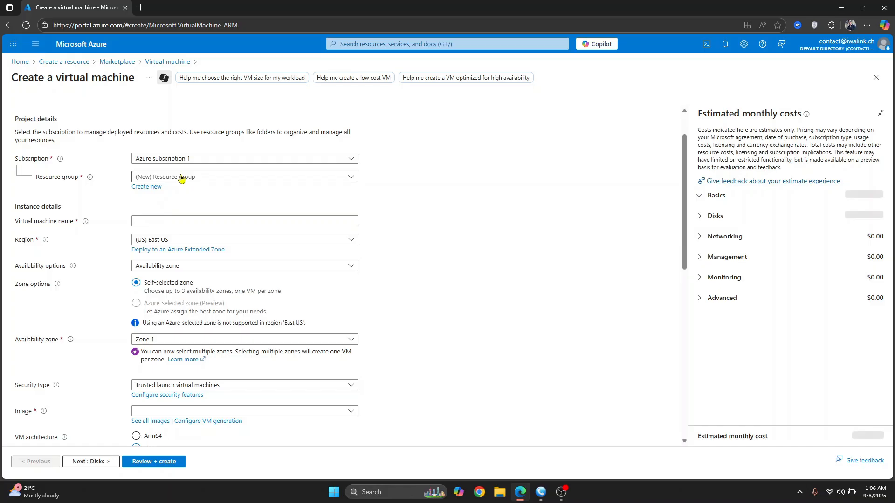
click(244, 176)
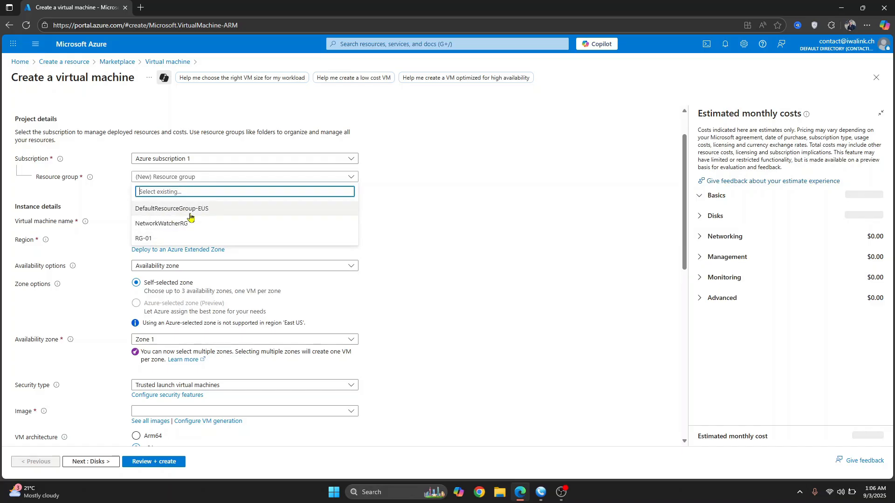
click(171, 209)
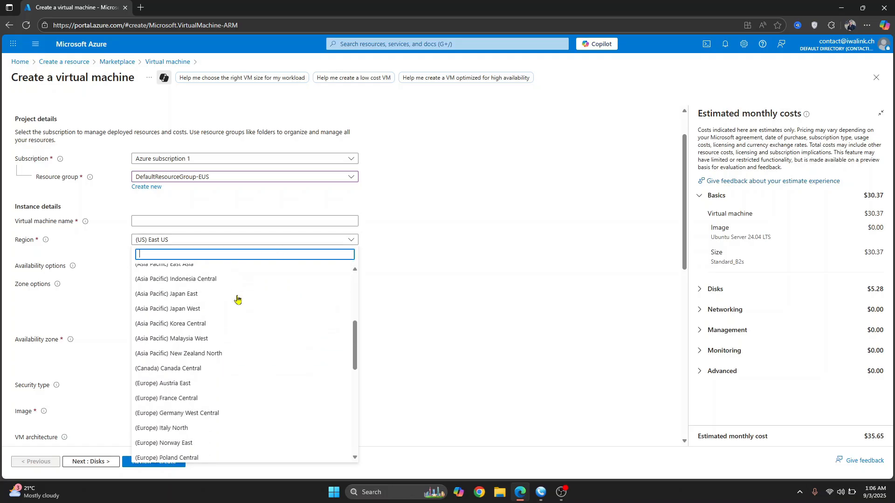
scroll(down, 3)
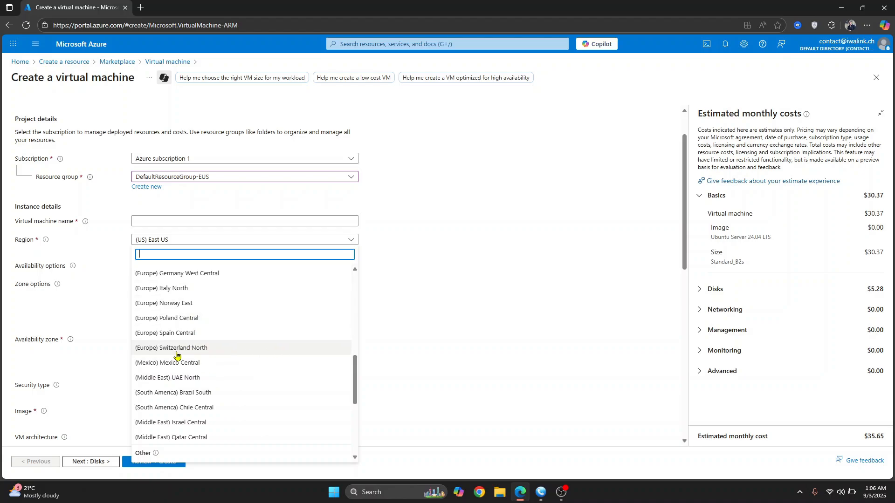
click(171, 348)
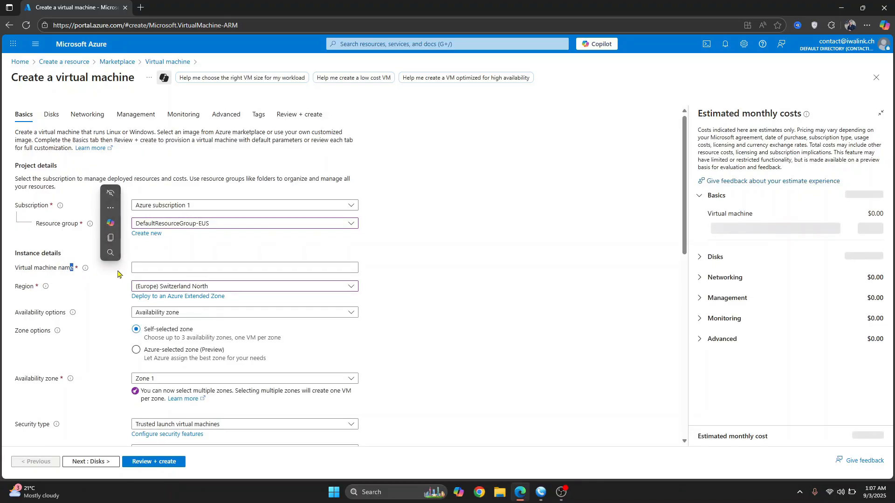
Step: Name the virtual machine golf-bot, leaving the availability zone at Zone 1
click(244, 267)
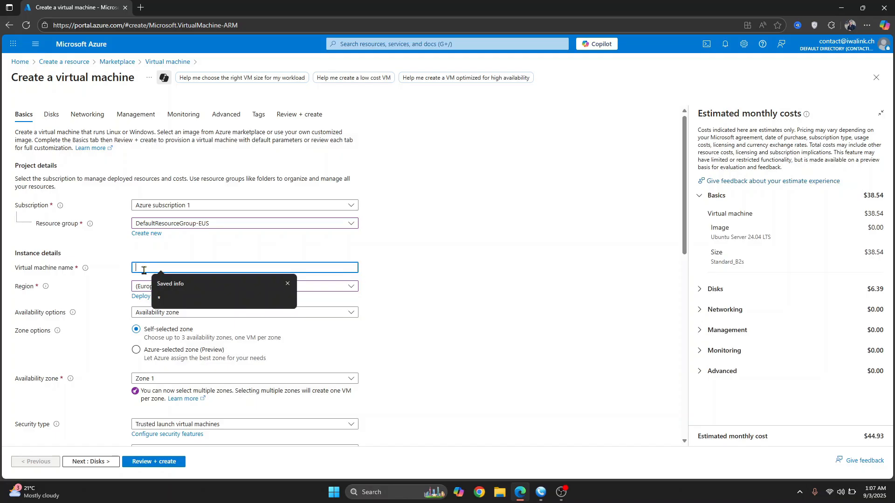
text(gold-)
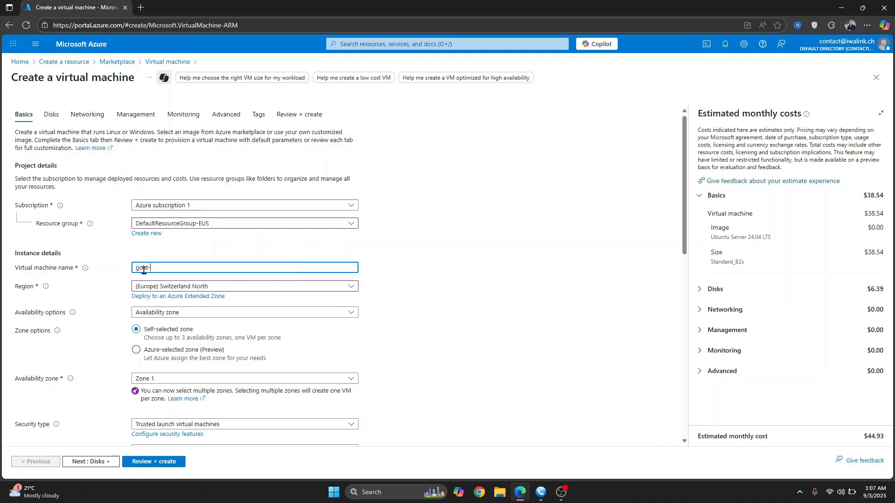
text(olf-bot)
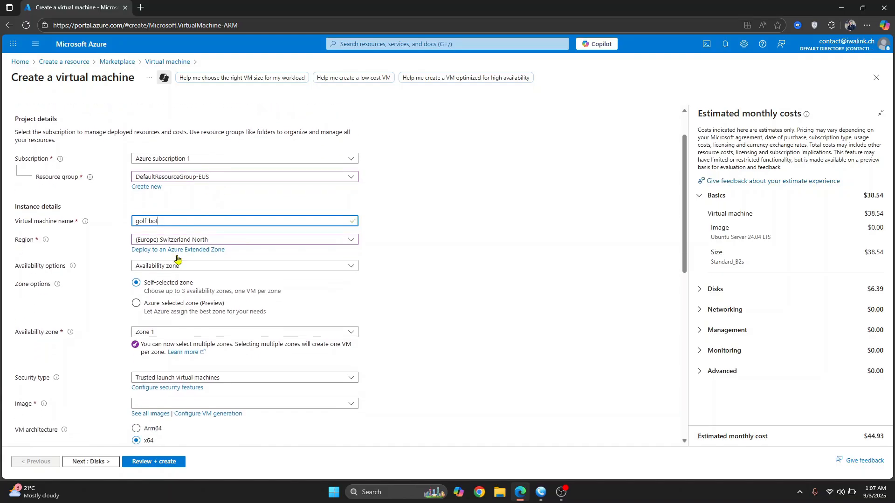
click(244, 265)
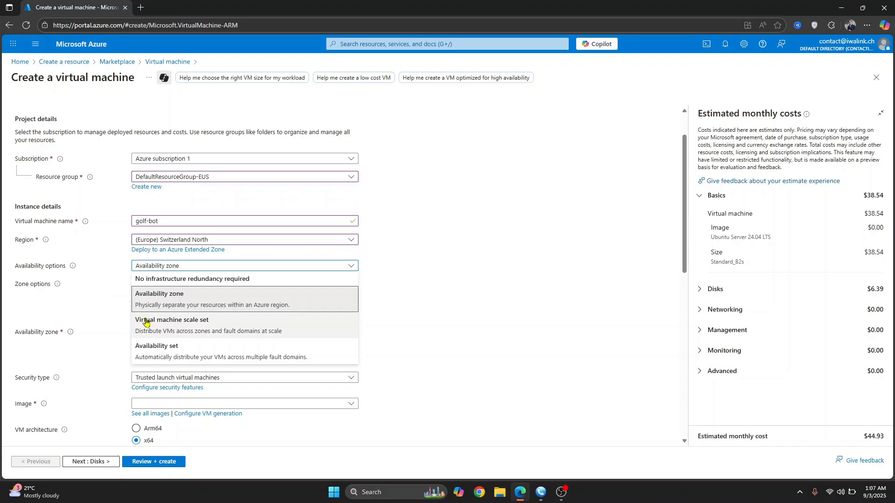
mouse_move(102, 302)
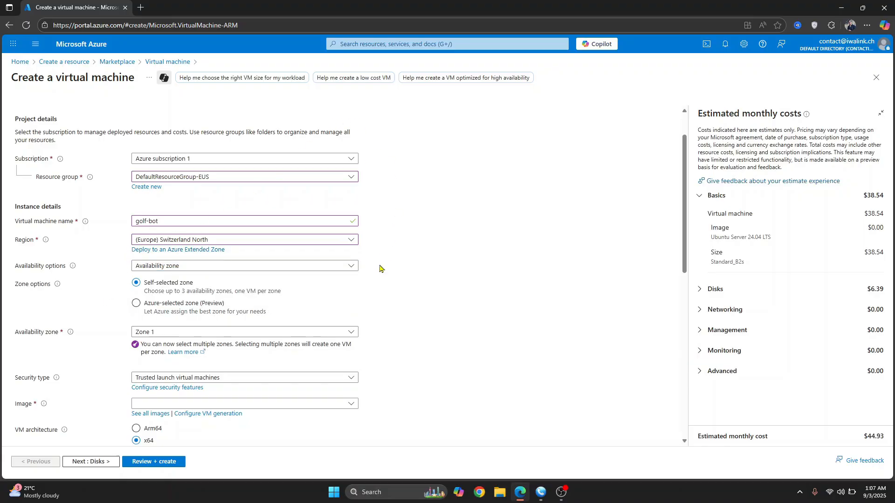
scroll(down, 3)
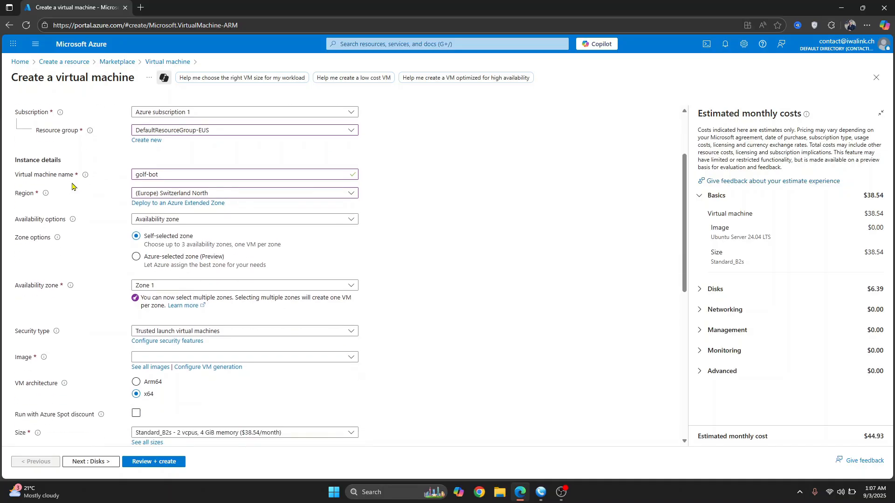
scroll(down, 3)
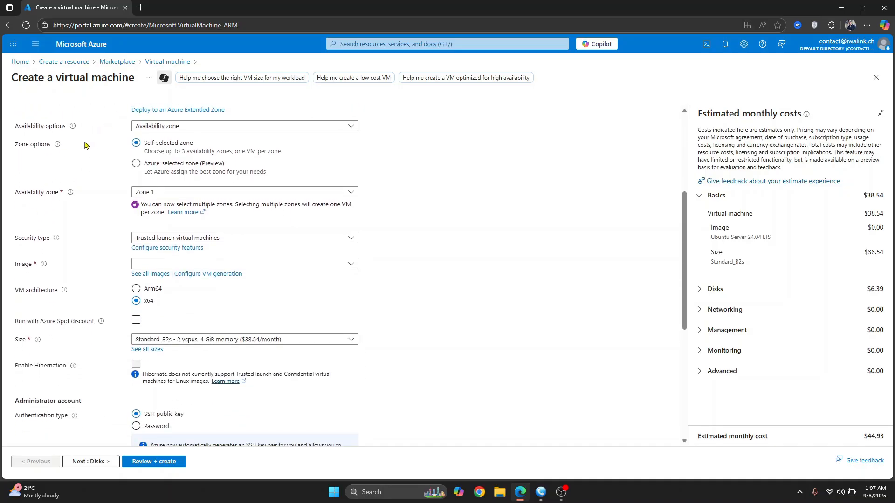
mouse_move(48, 246)
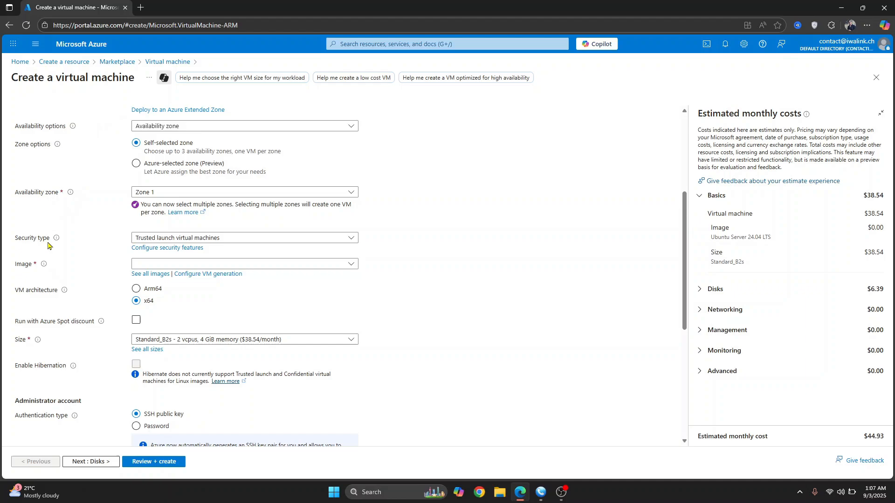
scroll(down, 3)
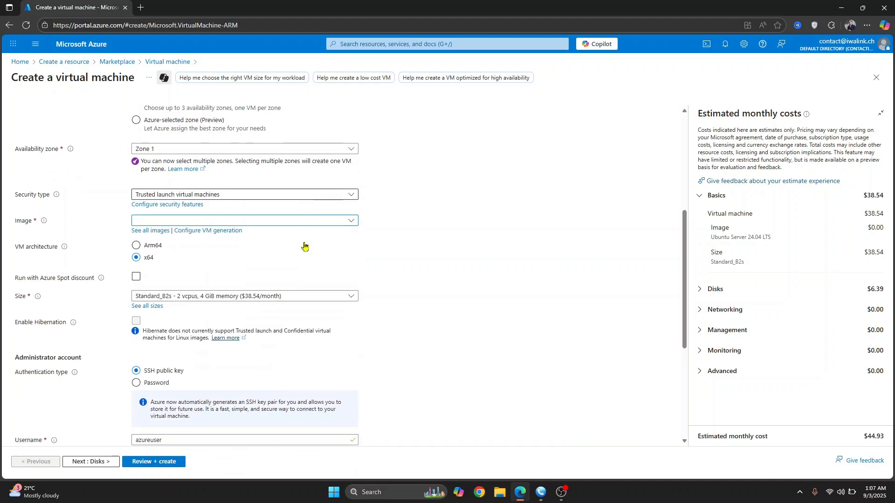
Step: Select the Ubuntu Server 22.04 LTS - x64 Gen2 image with x64 architecture
click(244, 220)
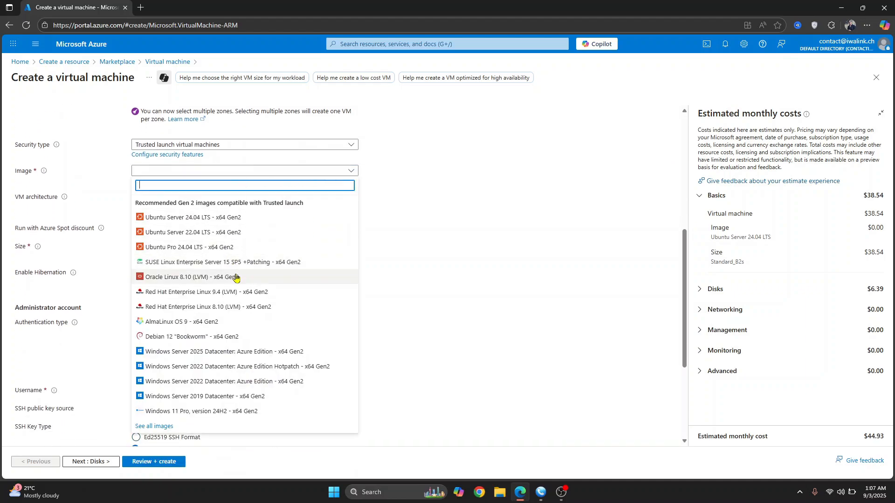
mouse_move(194, 232)
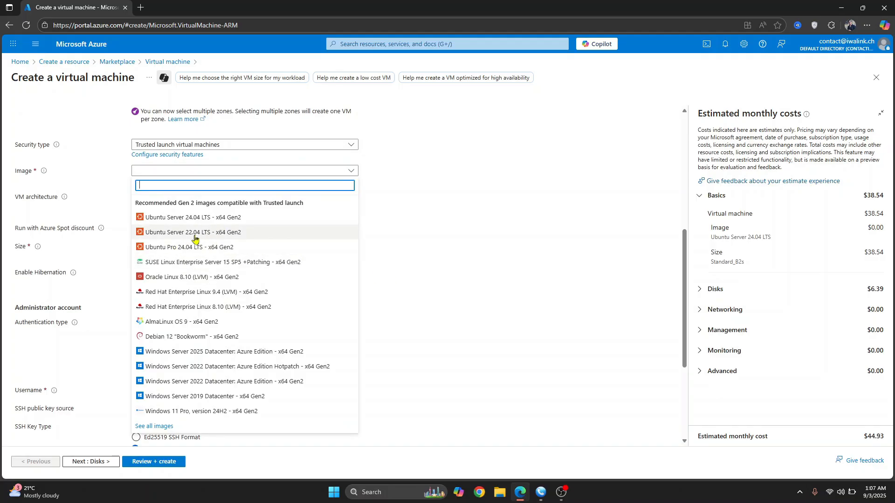
click(193, 232)
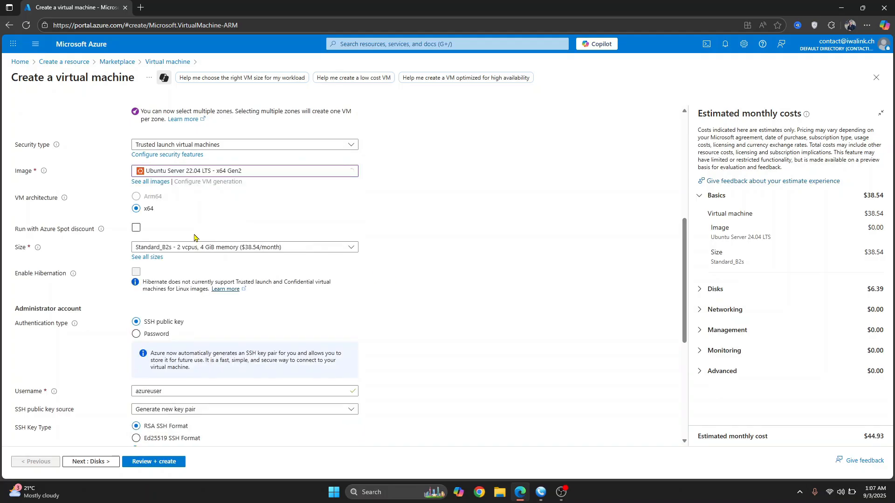
scroll(down, 3)
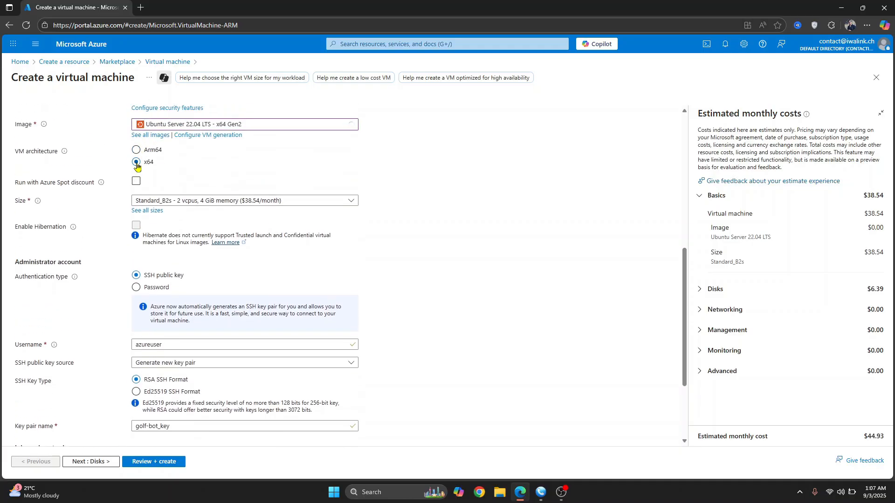
click(135, 162)
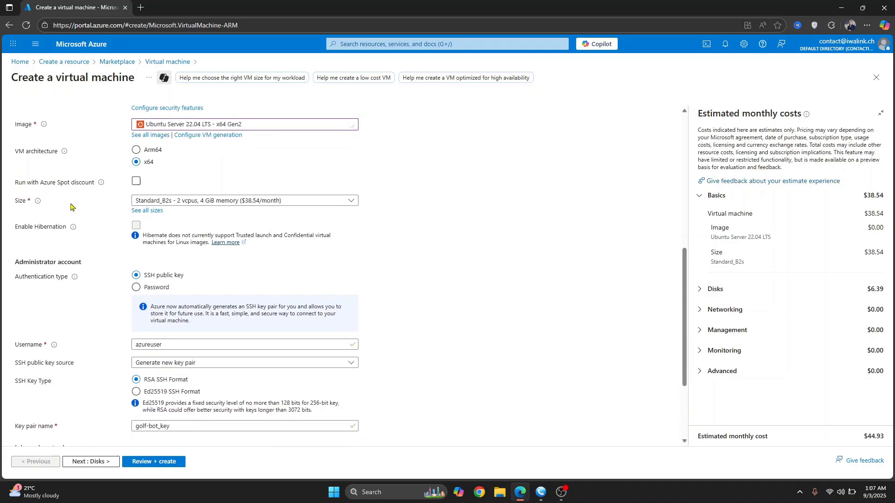
scroll(down, 3)
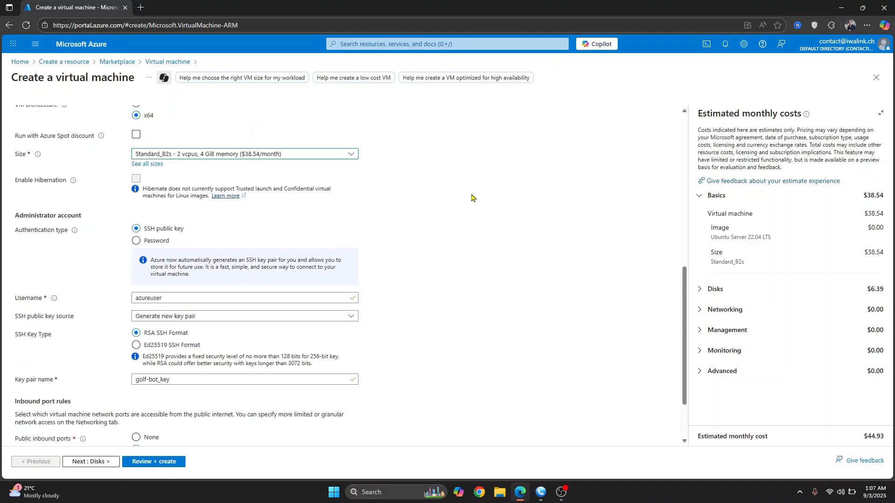
Step: Open the full VM size list showing all 895 sizes
click(244, 153)
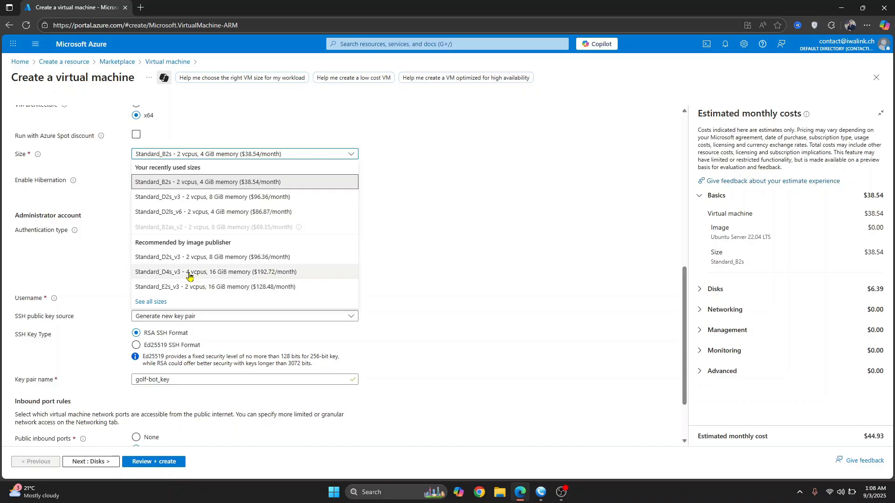
mouse_move(191, 273)
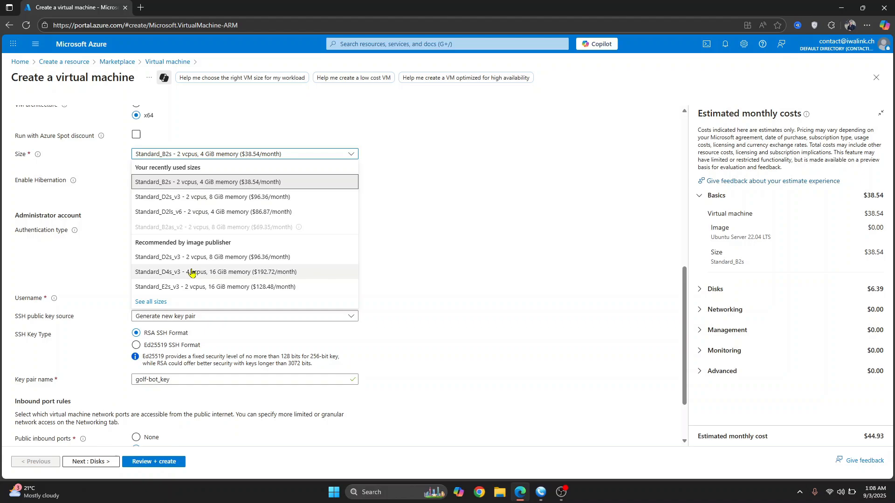
mouse_move(158, 306)
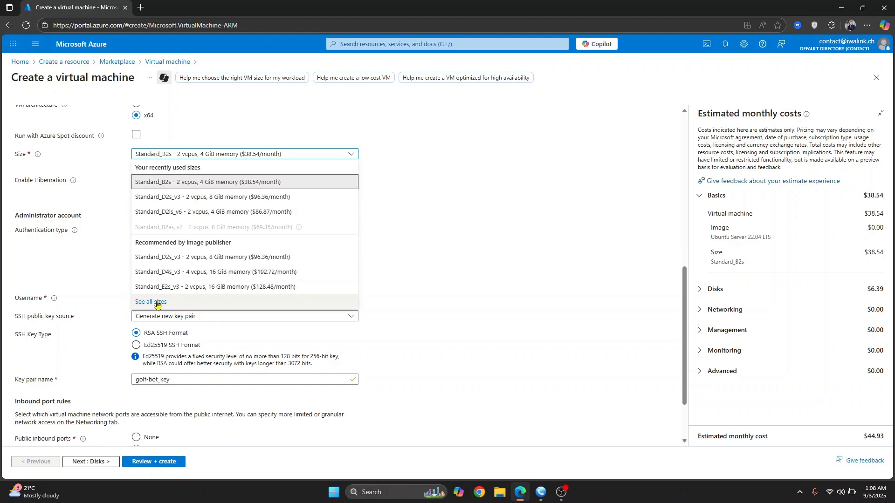
click(150, 302)
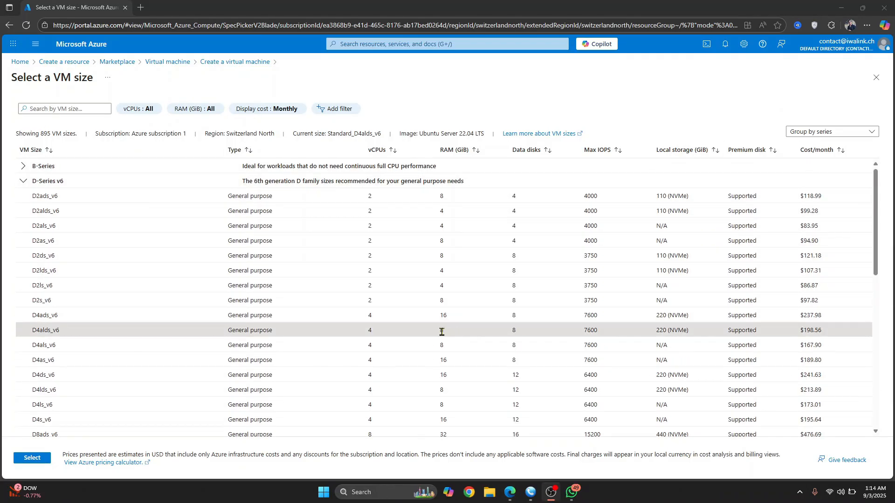
Step: Choose Standard_D4alds_v6 as the VM size
double_click(45, 330)
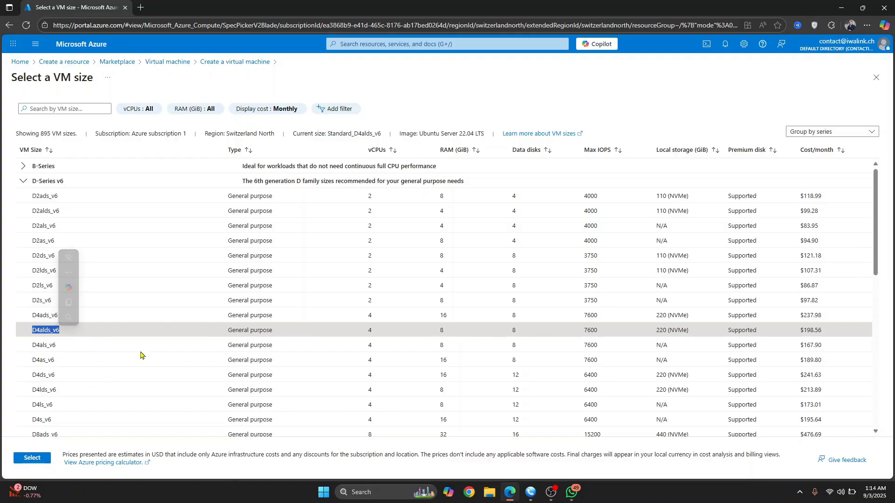
click(31, 458)
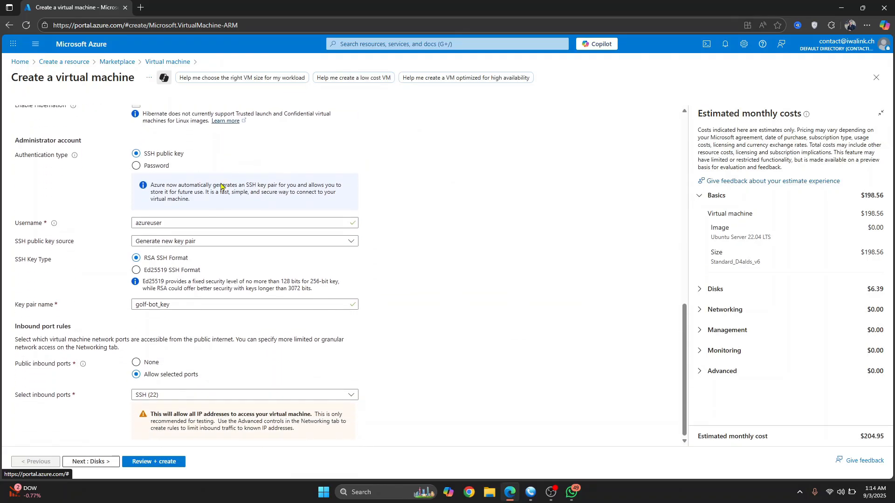
click(240, 223)
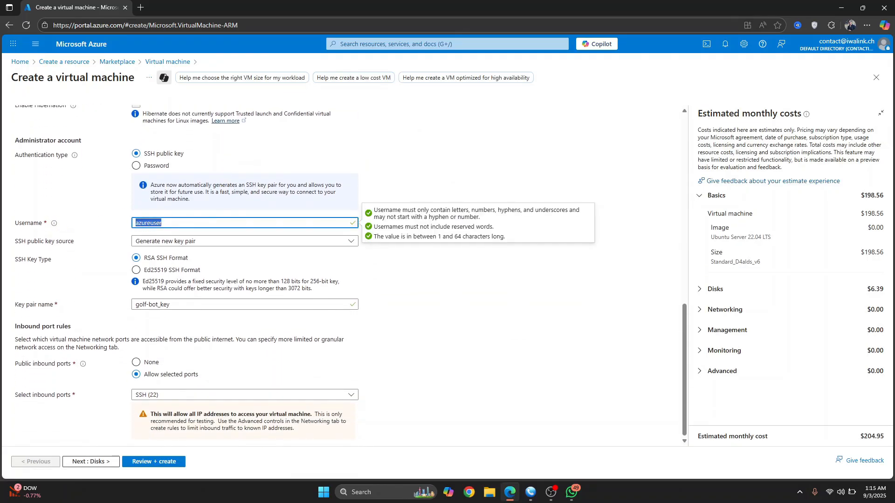
mouse_move(204, 260)
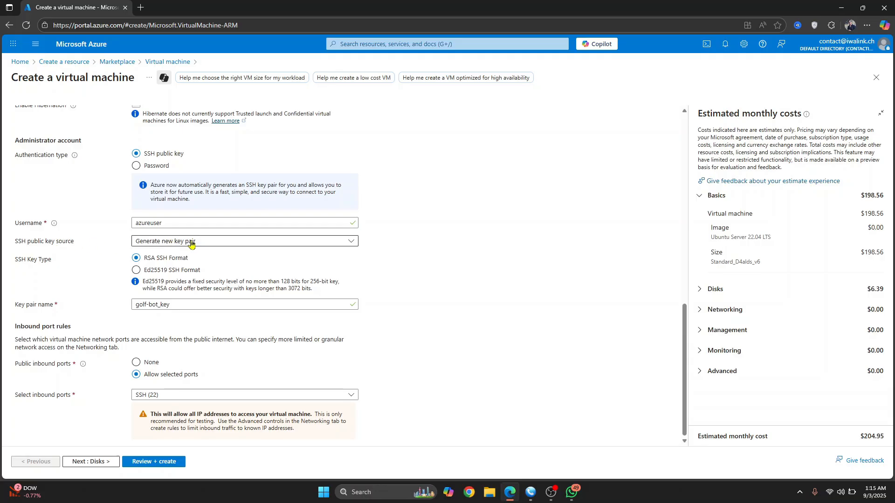
click(228, 223)
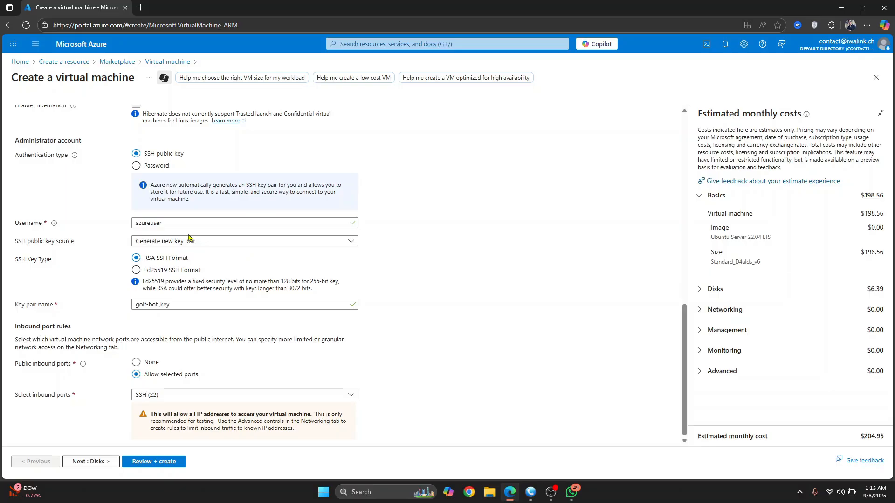
click(244, 241)
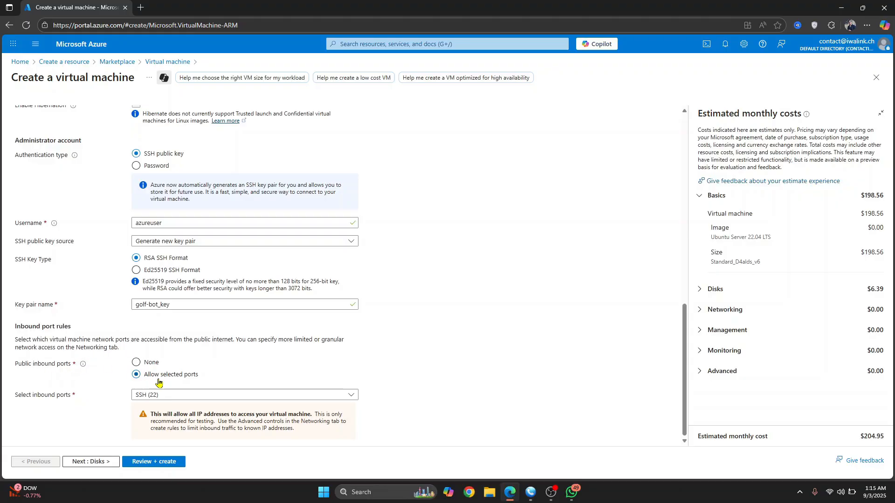
click(244, 394)
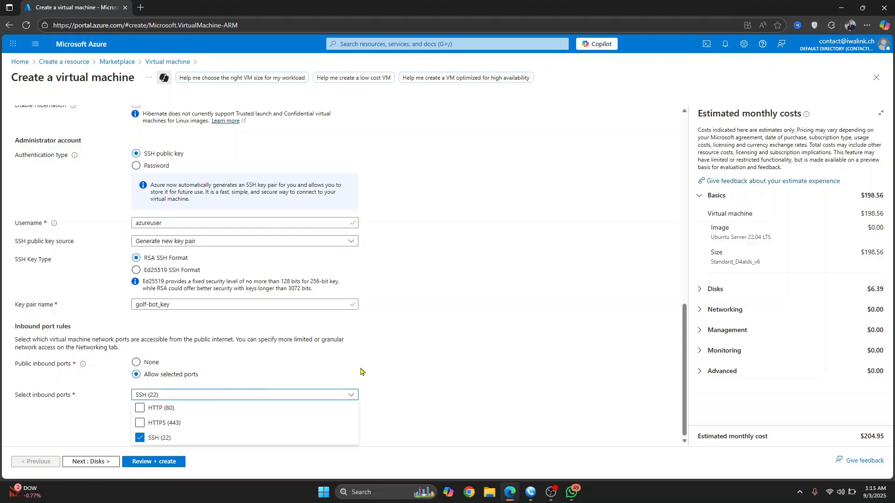
click(244, 394)
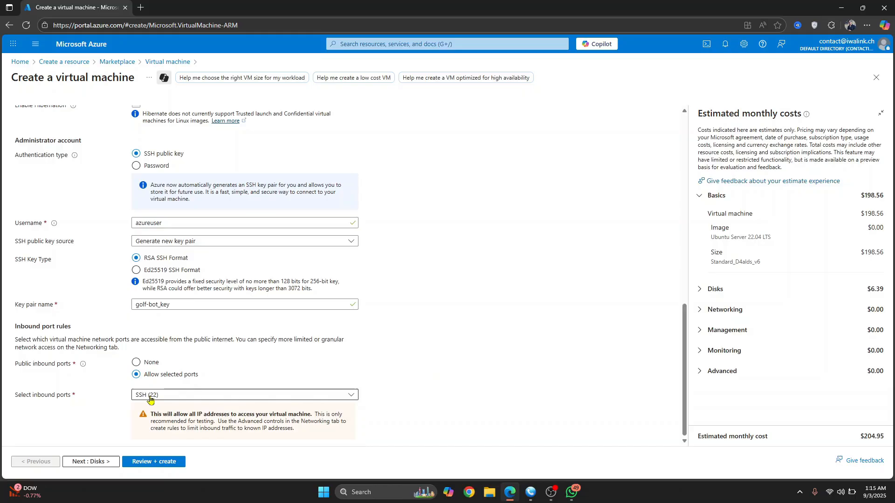
click(139, 424)
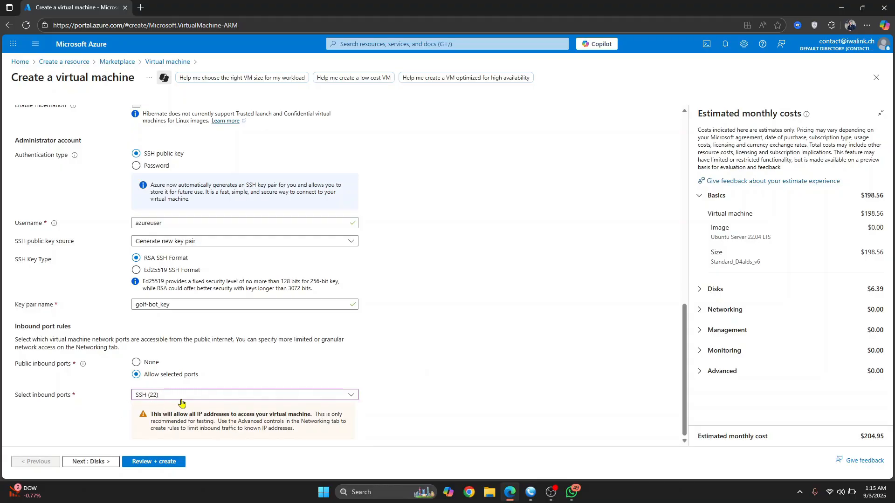
mouse_move(179, 349)
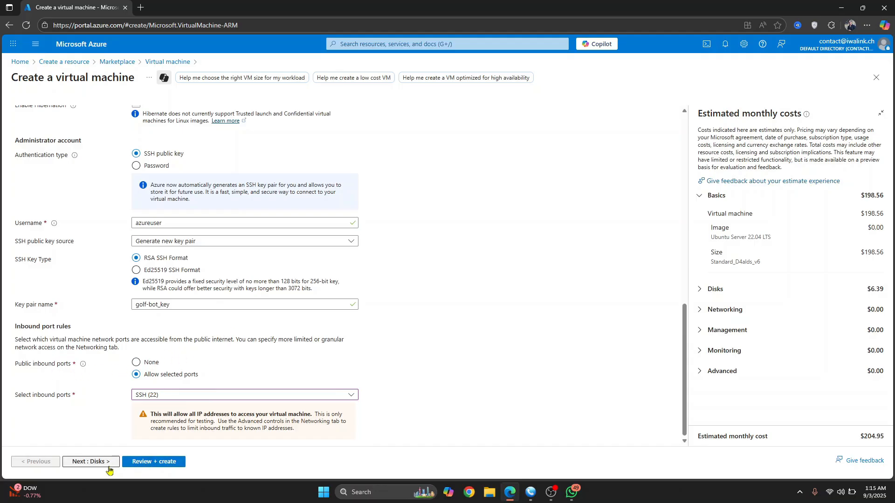
Step: On the Disks tab, set the Premium SSD OS disk size to 32 GiB (P4)
click(90, 462)
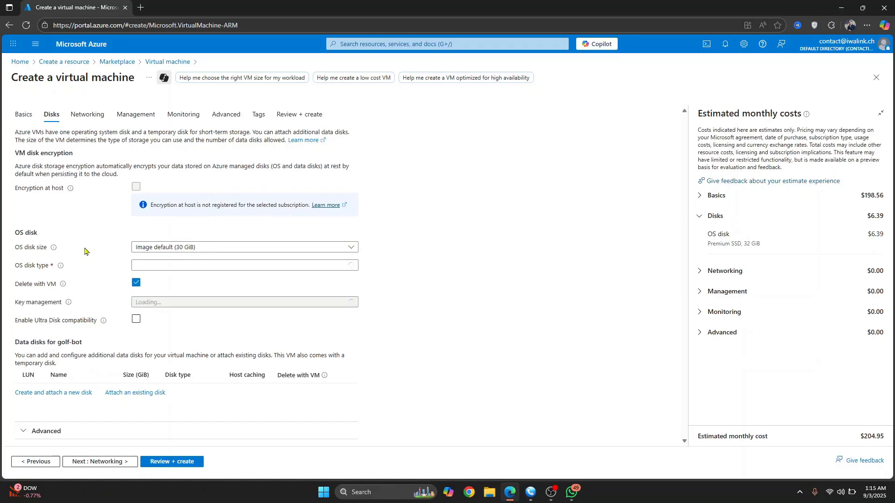
click(244, 247)
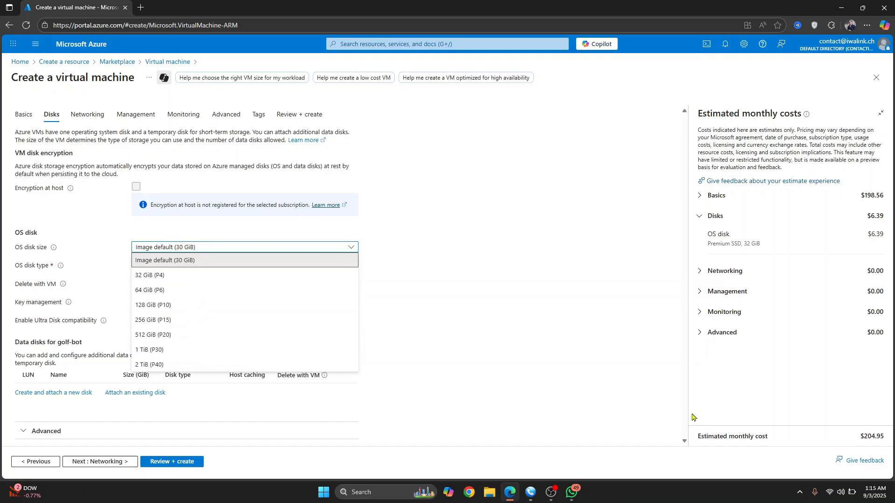
mouse_move(581, 282)
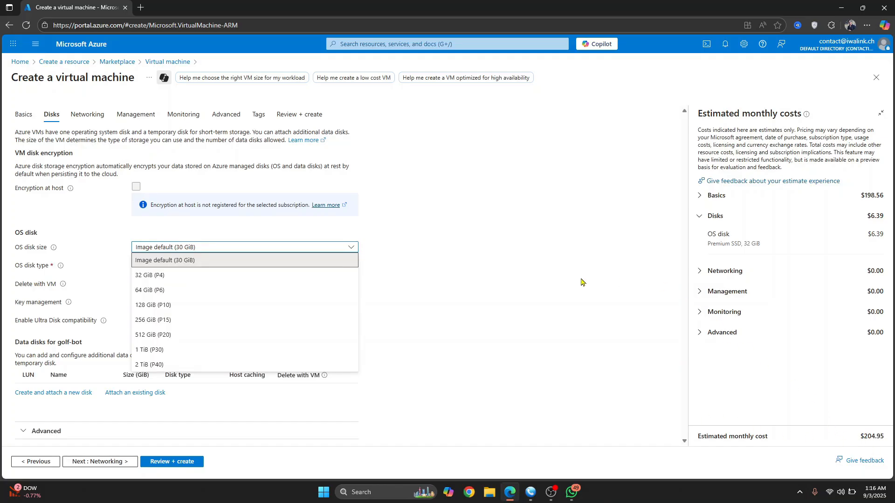
mouse_move(211, 265)
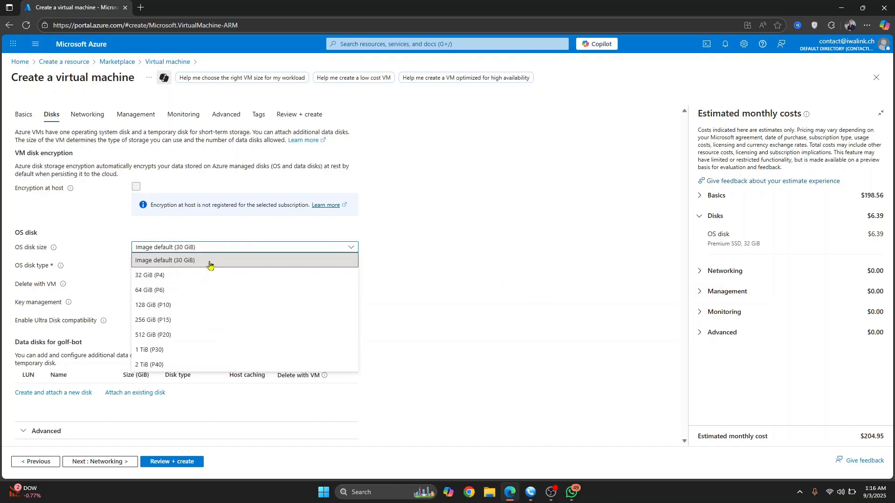
click(153, 305)
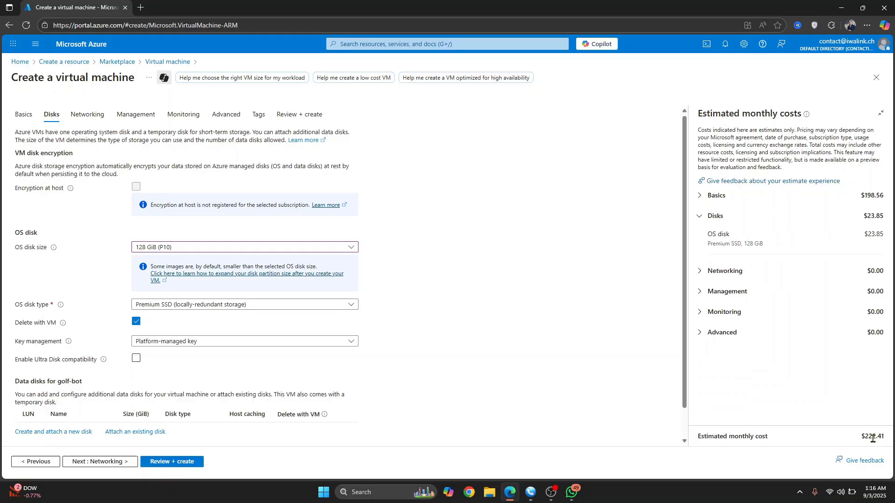
click(244, 247)
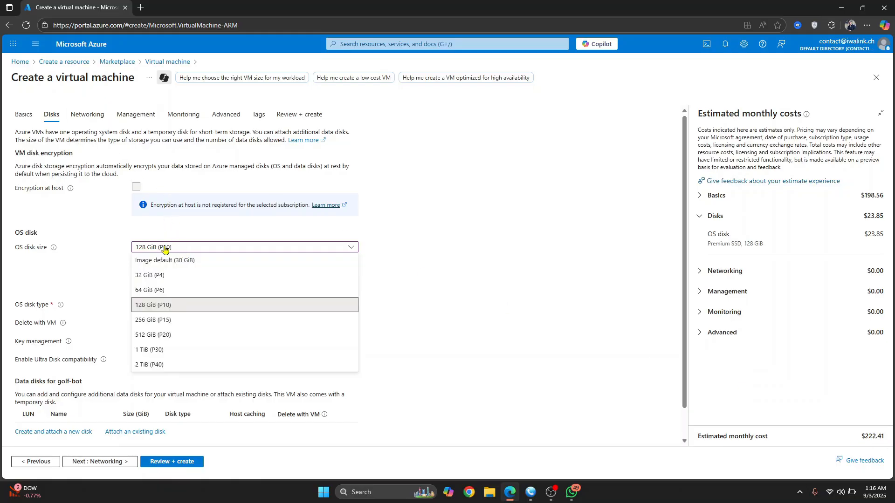
click(150, 275)
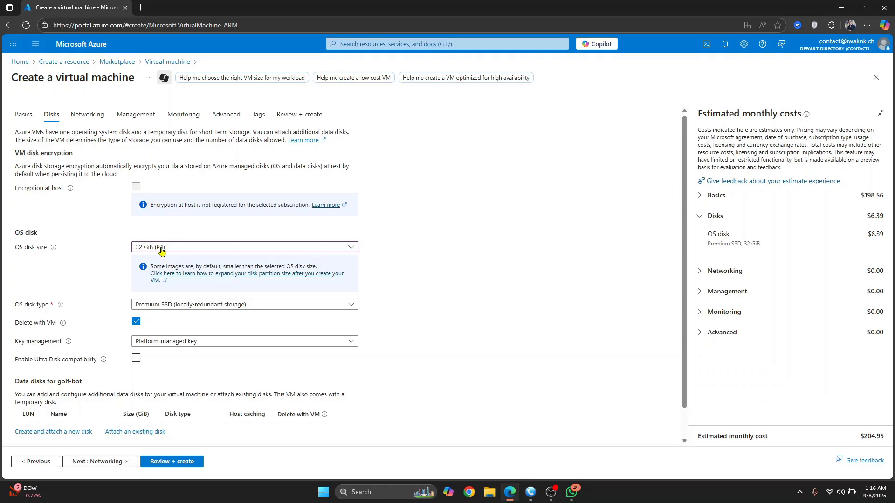
click(243, 304)
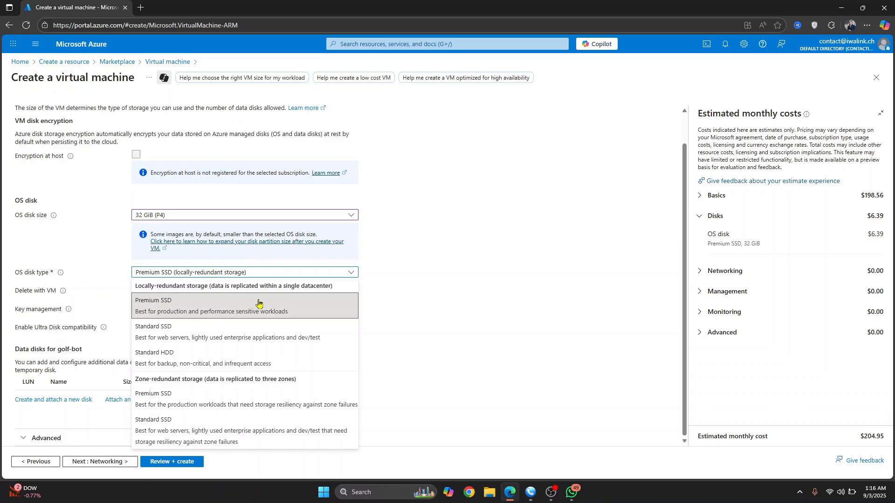
mouse_move(261, 328)
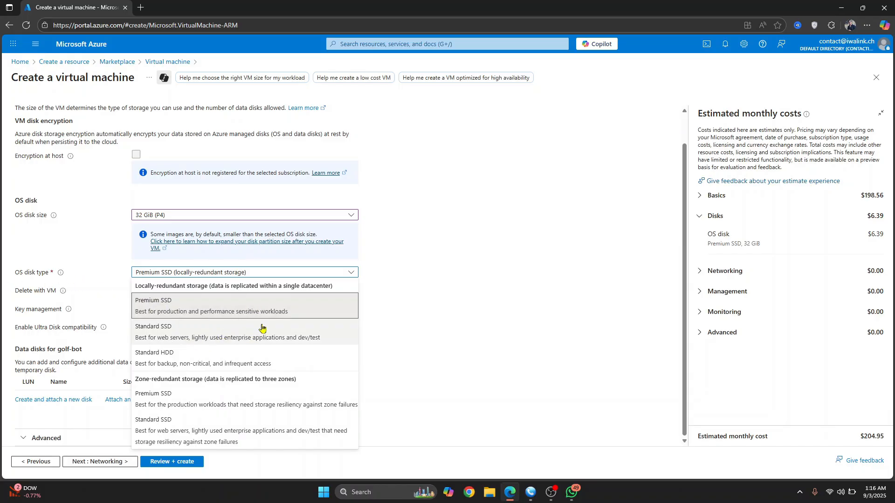
mouse_move(227, 340)
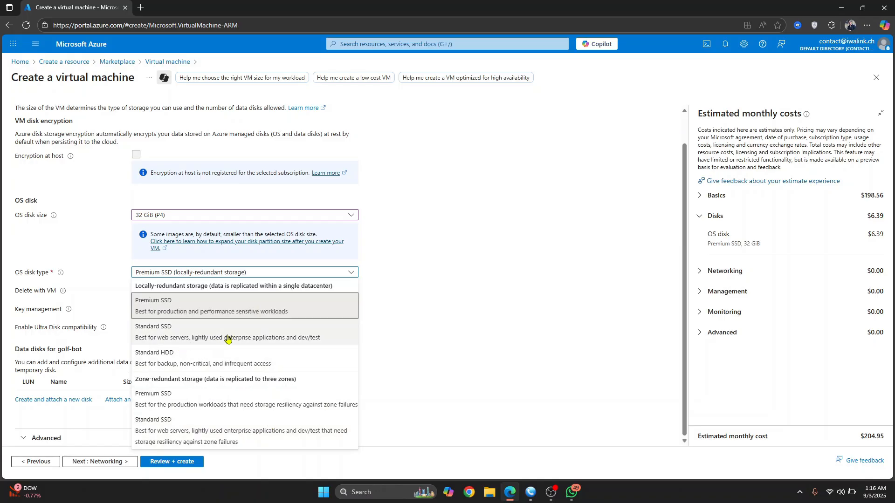
click(153, 325)
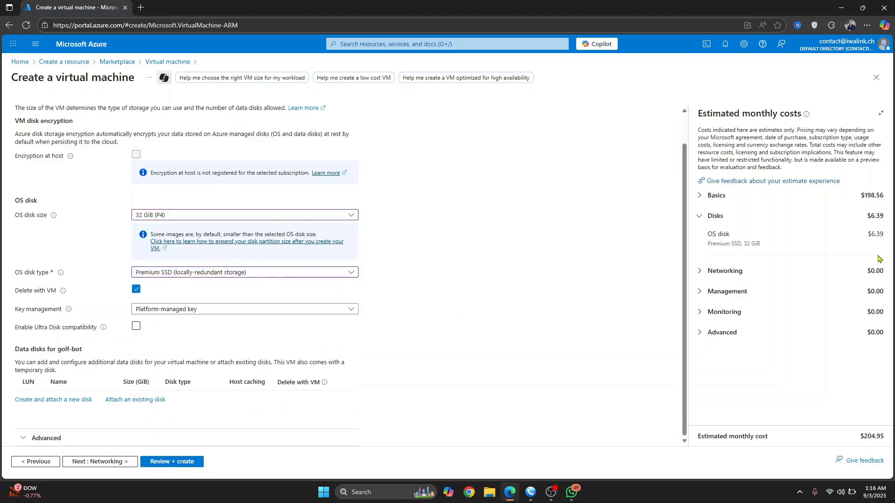
mouse_move(718, 230)
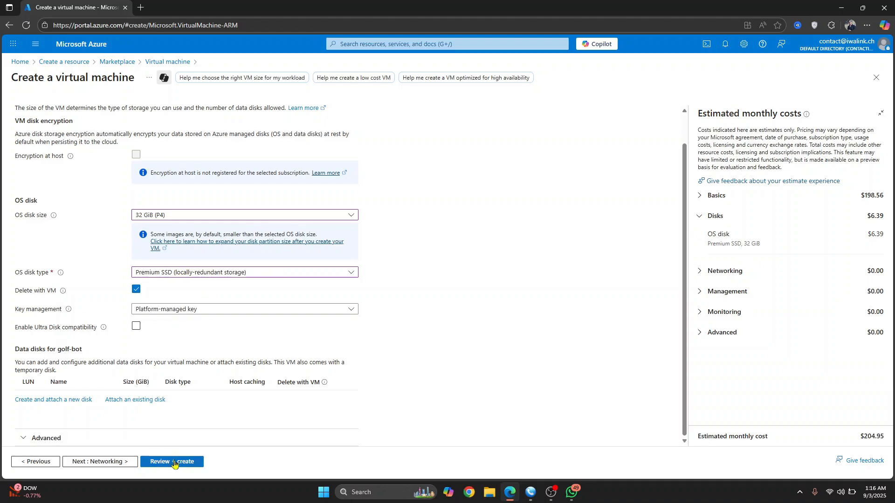
mouse_move(171, 461)
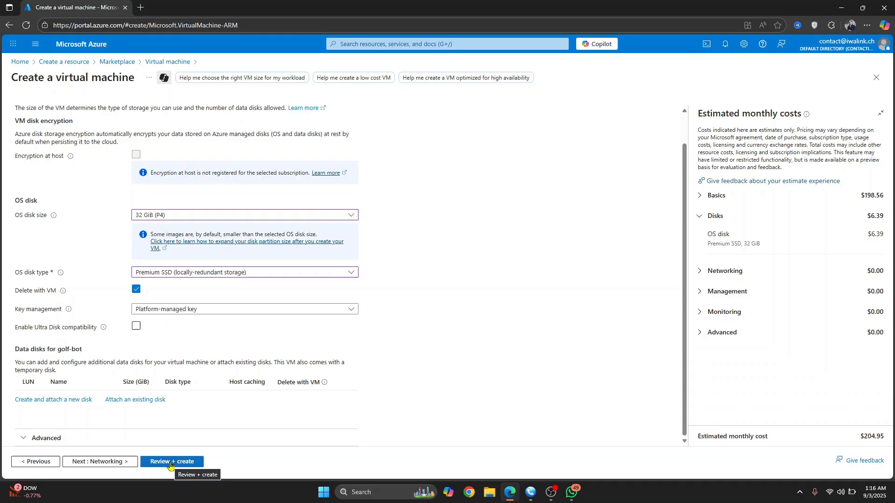
Step: Pass validation, download private key golf-bot_key.pem, and start the deployment
click(171, 462)
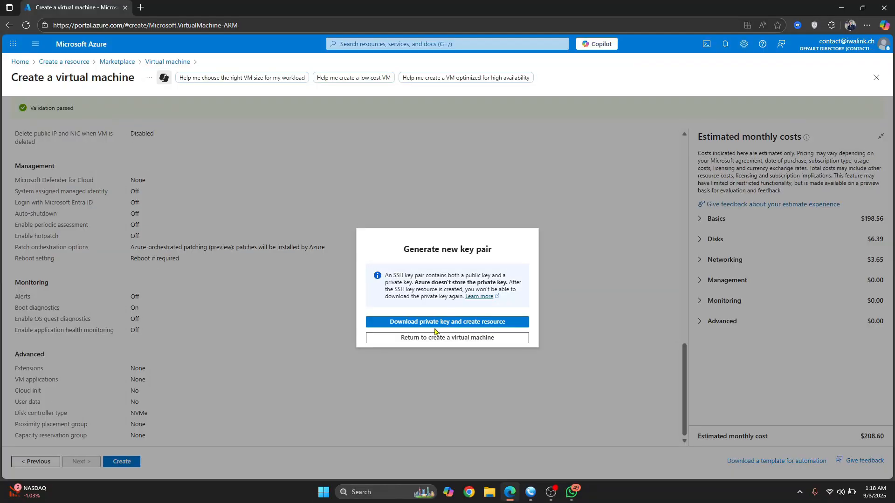
mouse_move(421, 325)
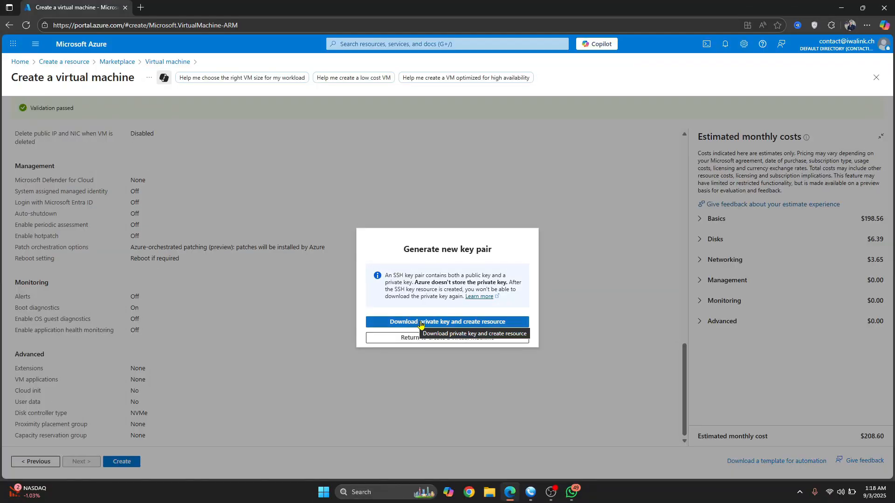
click(447, 322)
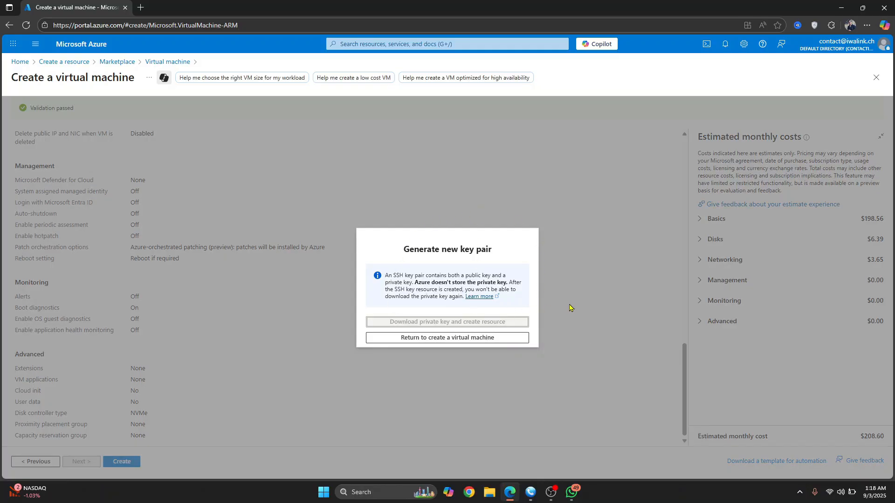
click(447, 322)
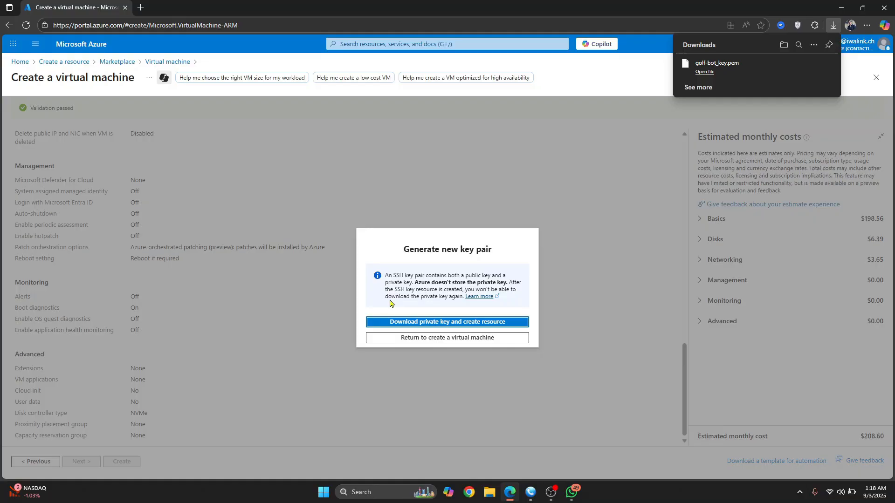
click(447, 321)
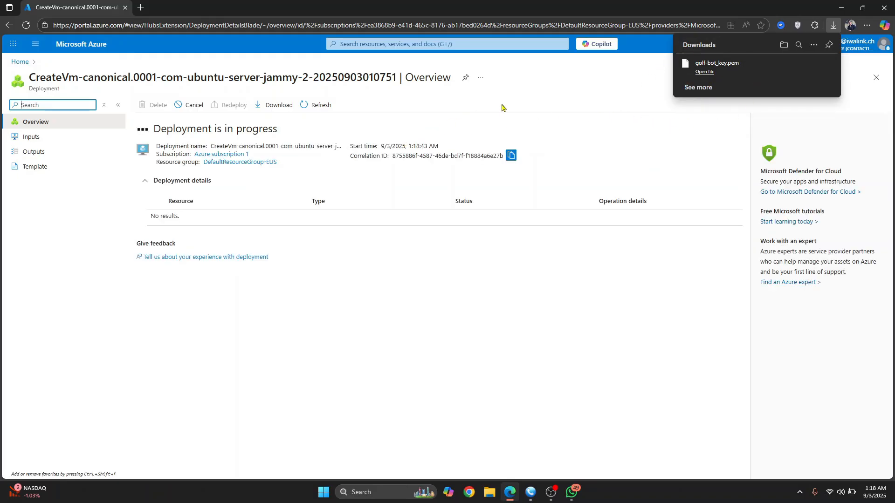
mouse_move(223, 268)
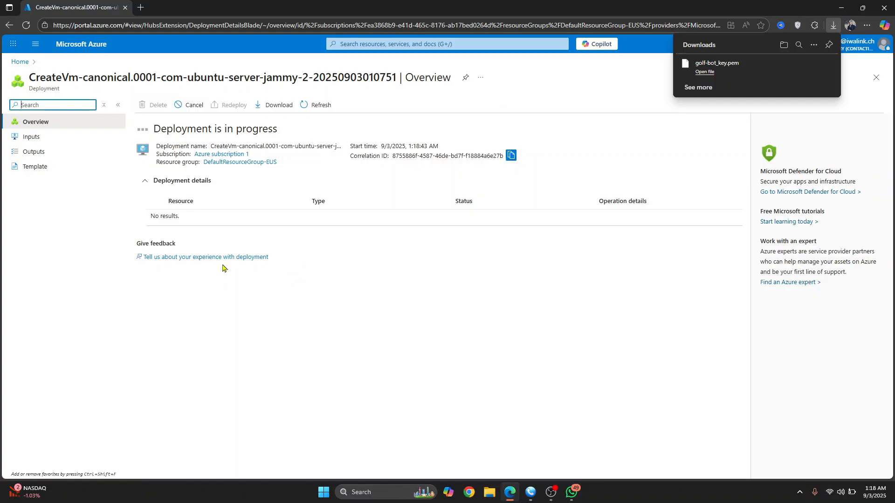
mouse_move(297, 238)
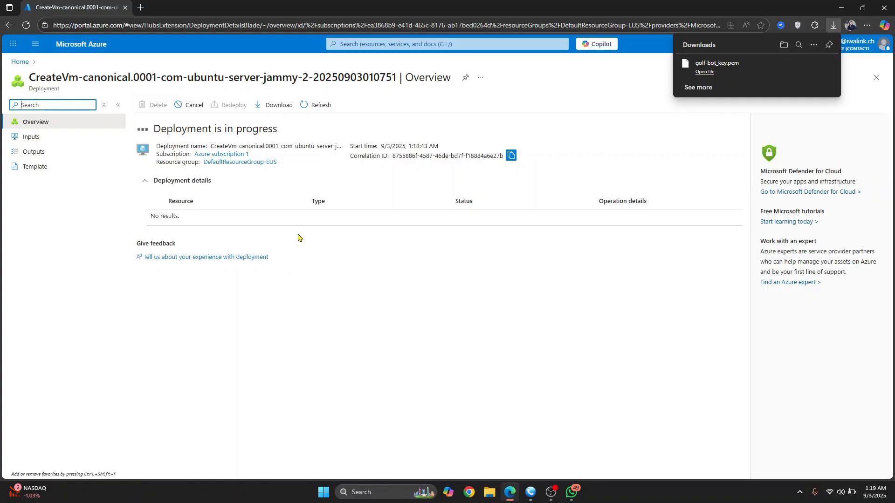